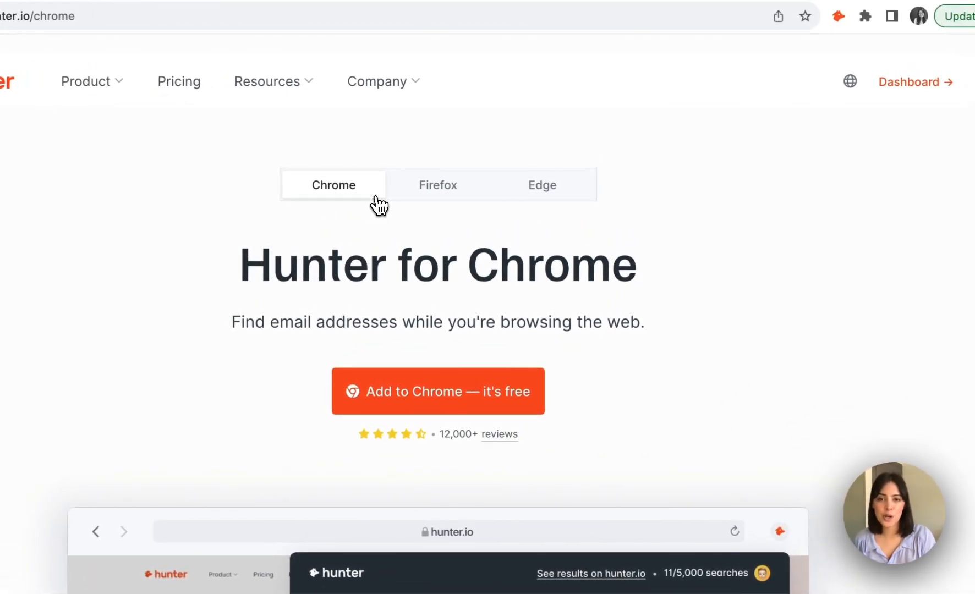
- Switch the extension download page from Chrome to Firefox, then to Edge
left_click(437, 184)
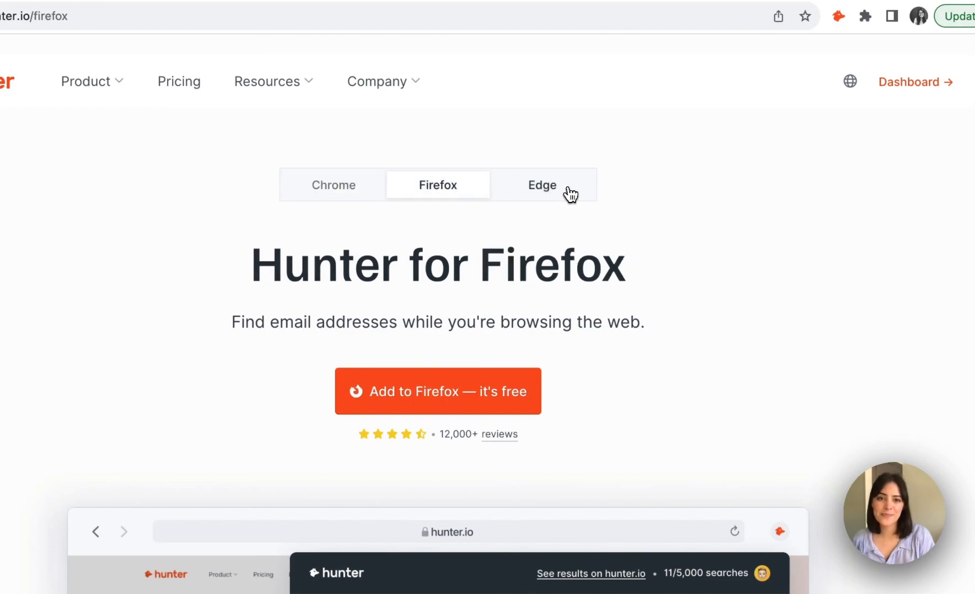
left_click(541, 184)
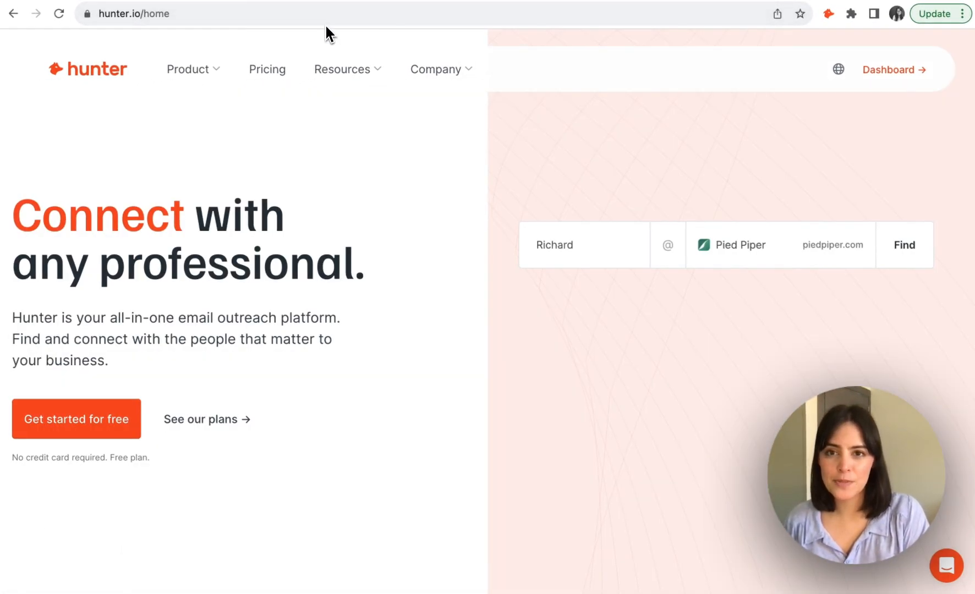
- Open the Hunter extension popup showing 23 email results for hunter.io
type("Hendricks")
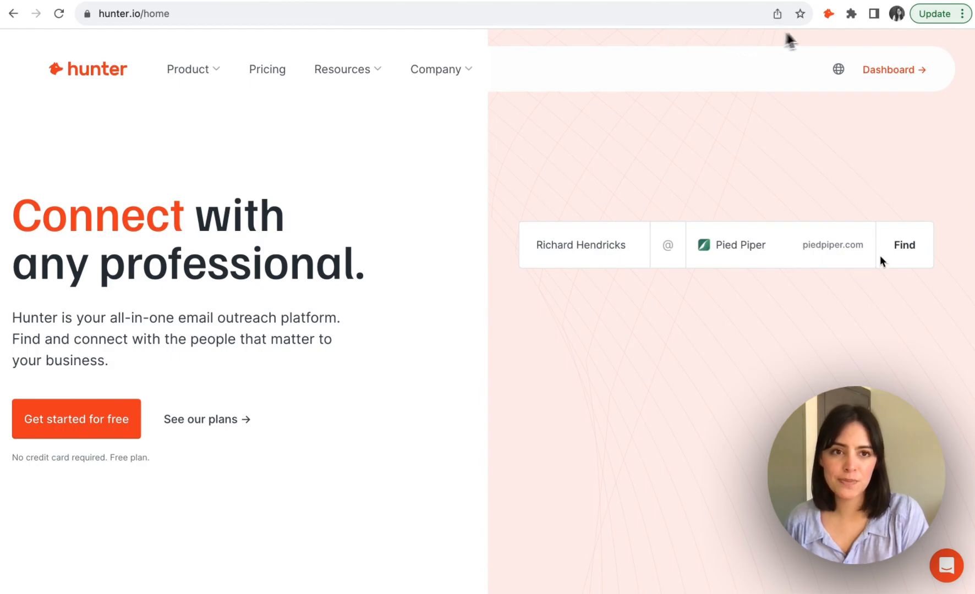
left_click(837, 13)
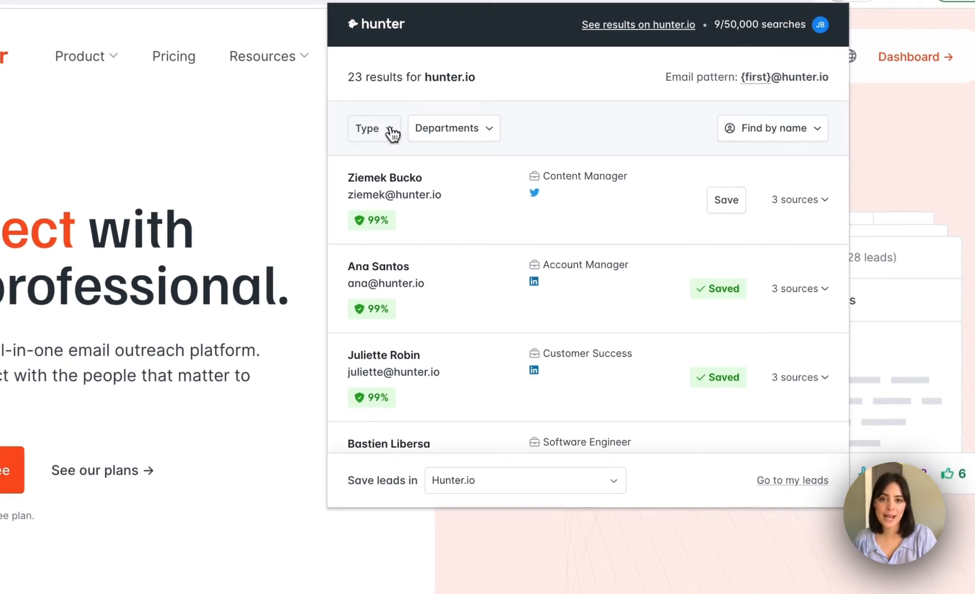
- Review the Type and Departments filters, then open Find by name search
left_click(372, 128)
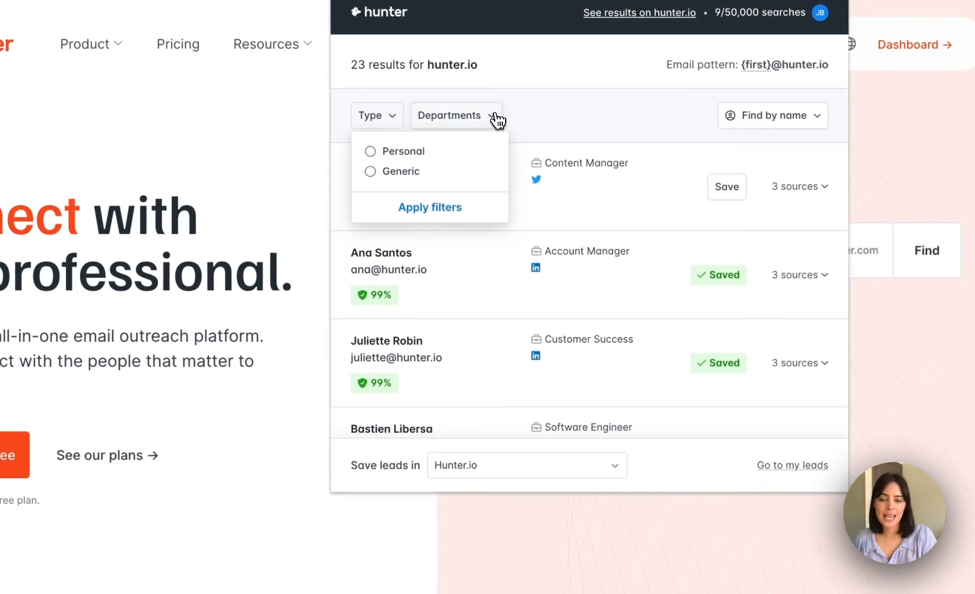
left_click(455, 116)
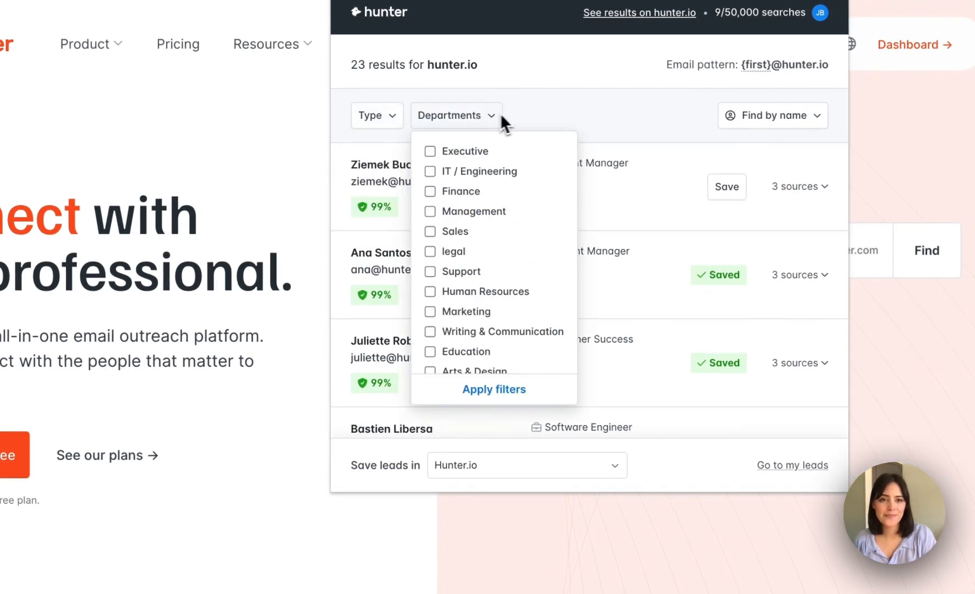
left_click(772, 115)
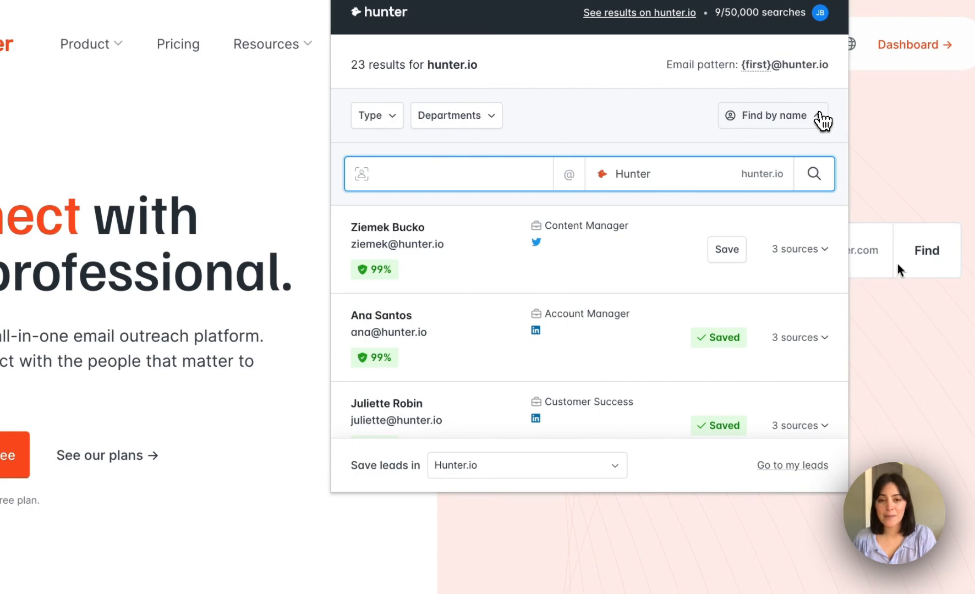
- Close the name search and scroll to reveal more hunter.io contacts
left_click(925, 251)
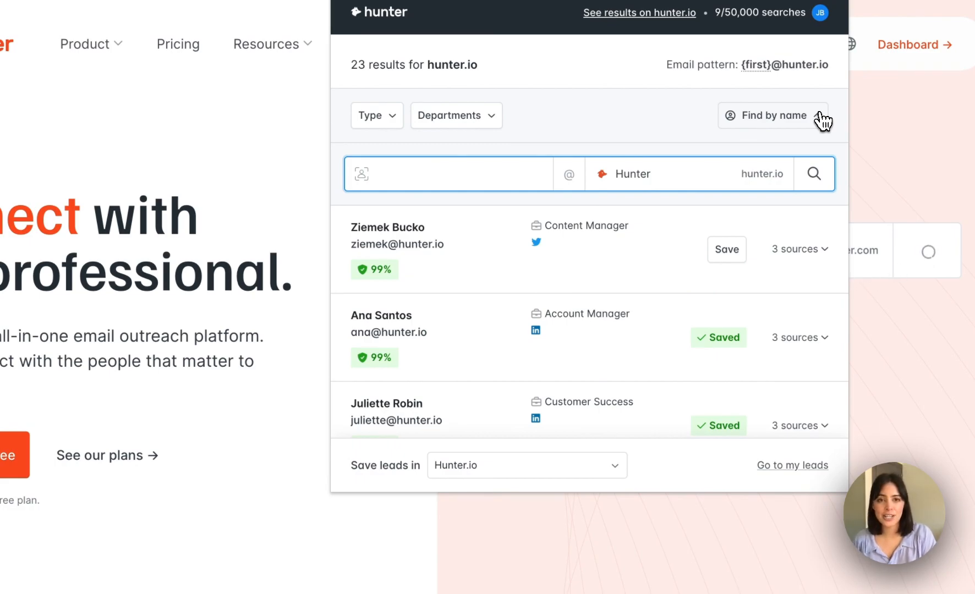
left_click(772, 115)
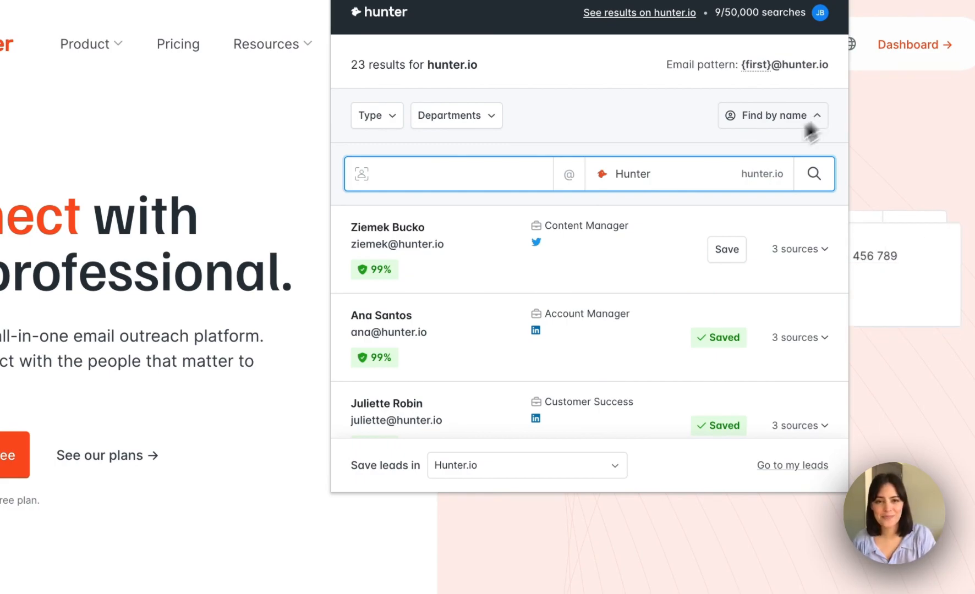
scroll("down", 3)
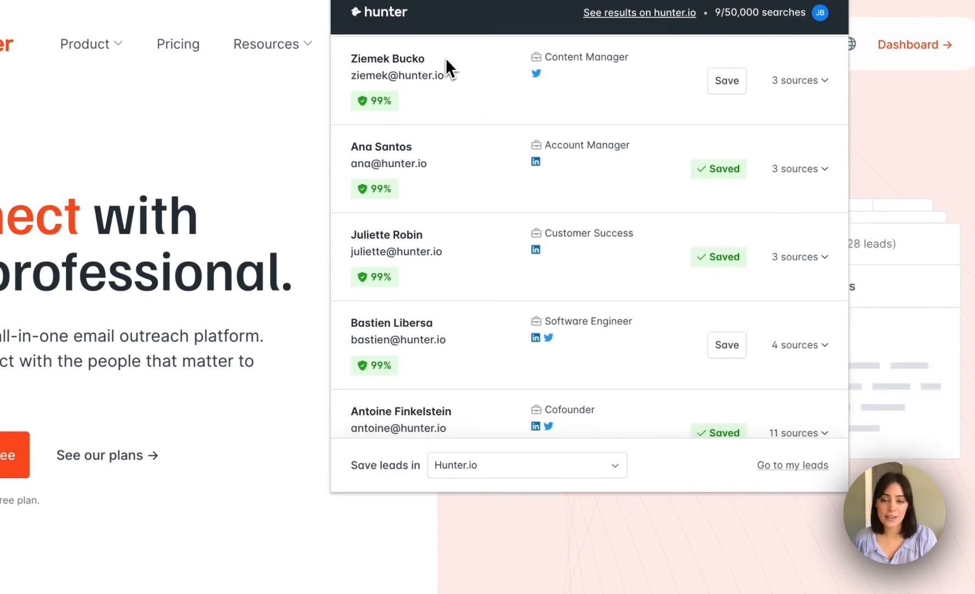
mouse_move(442, 74)
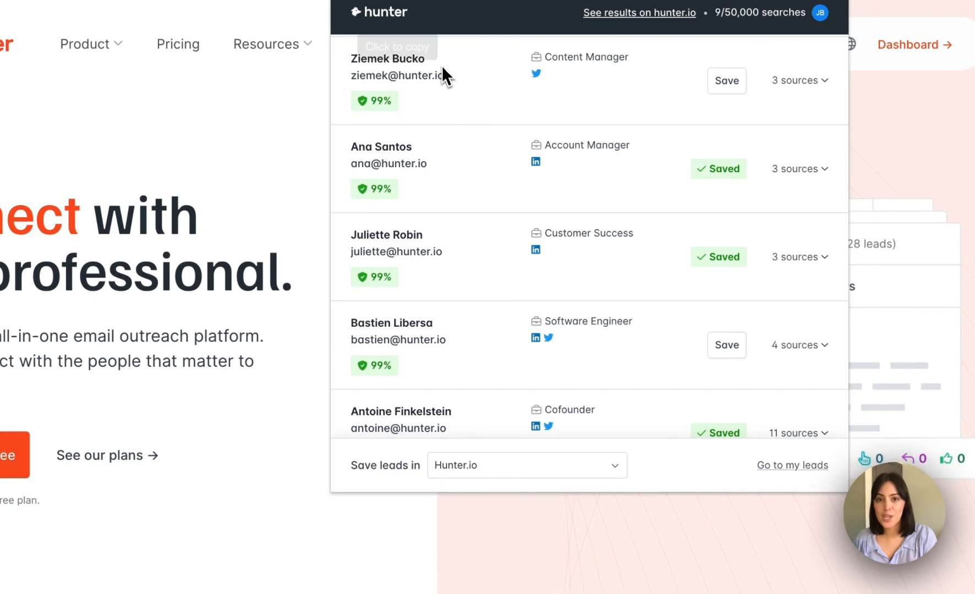
mouse_move(374, 100)
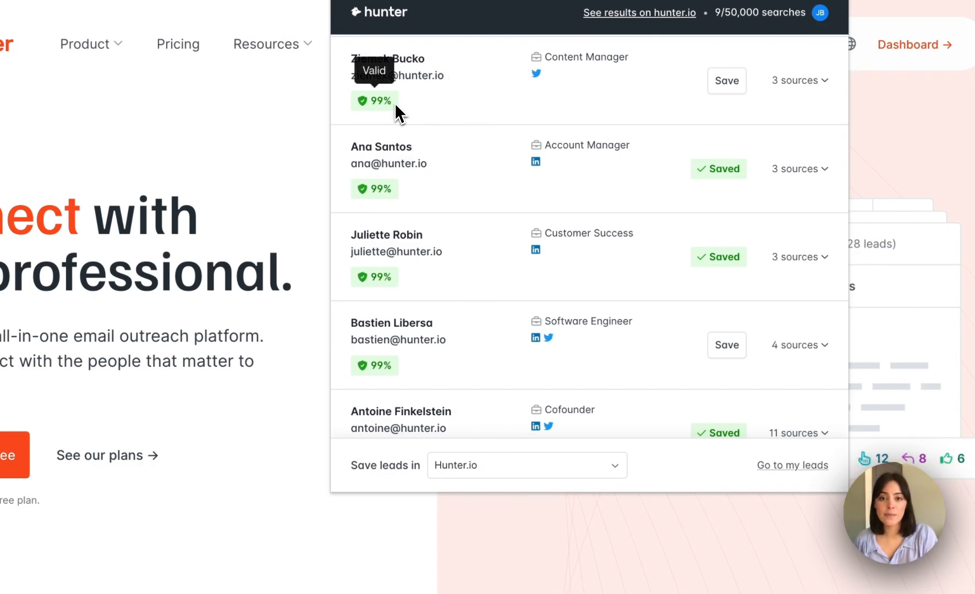
mouse_move(418, 115)
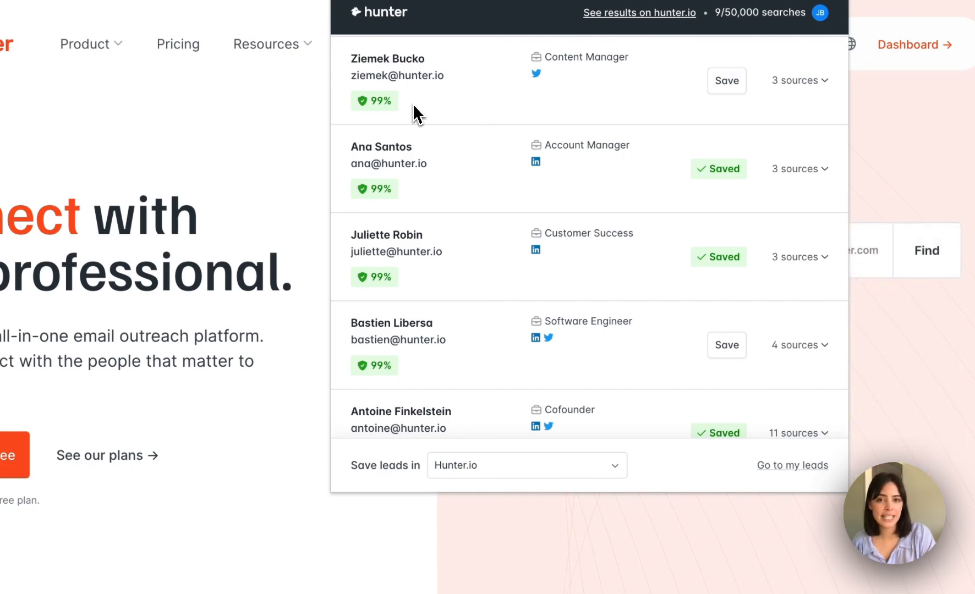
mouse_move(421, 121)
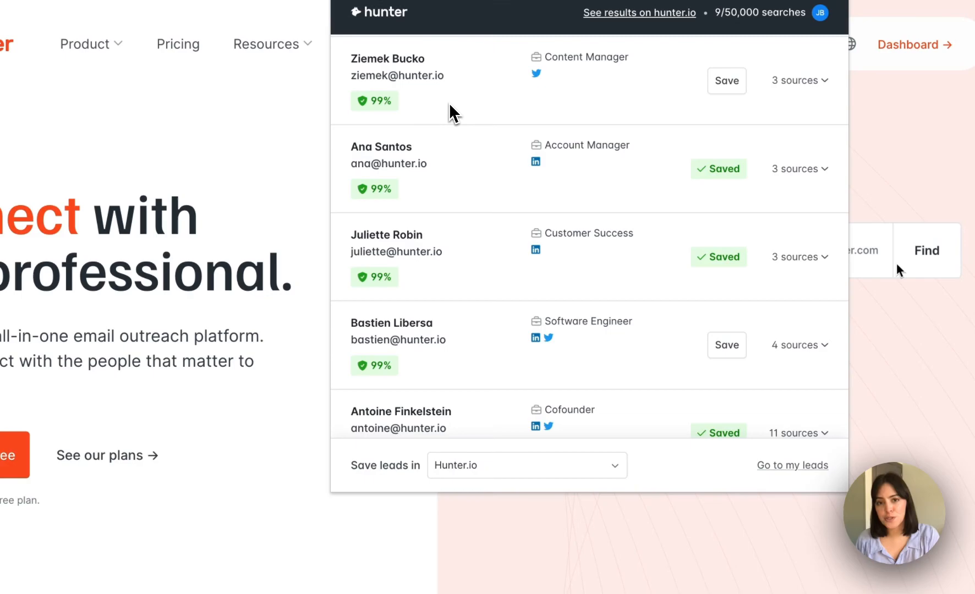
left_click(925, 251)
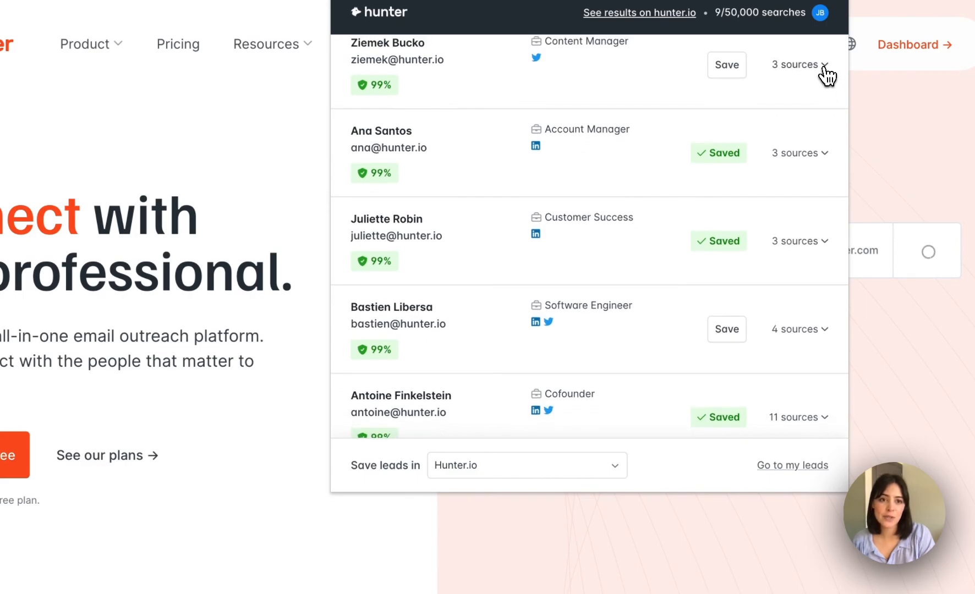
left_click(798, 64)
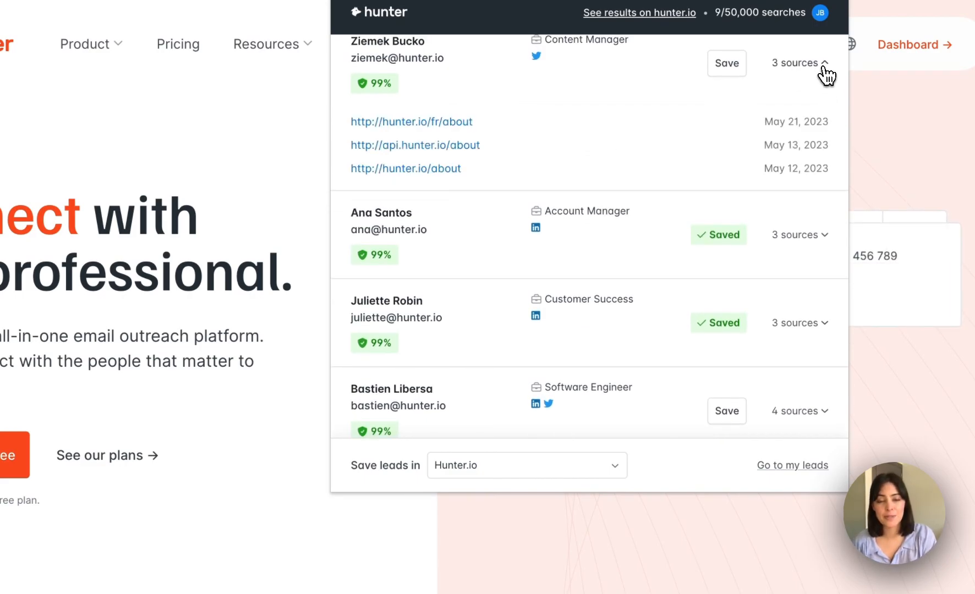
left_click(798, 63)
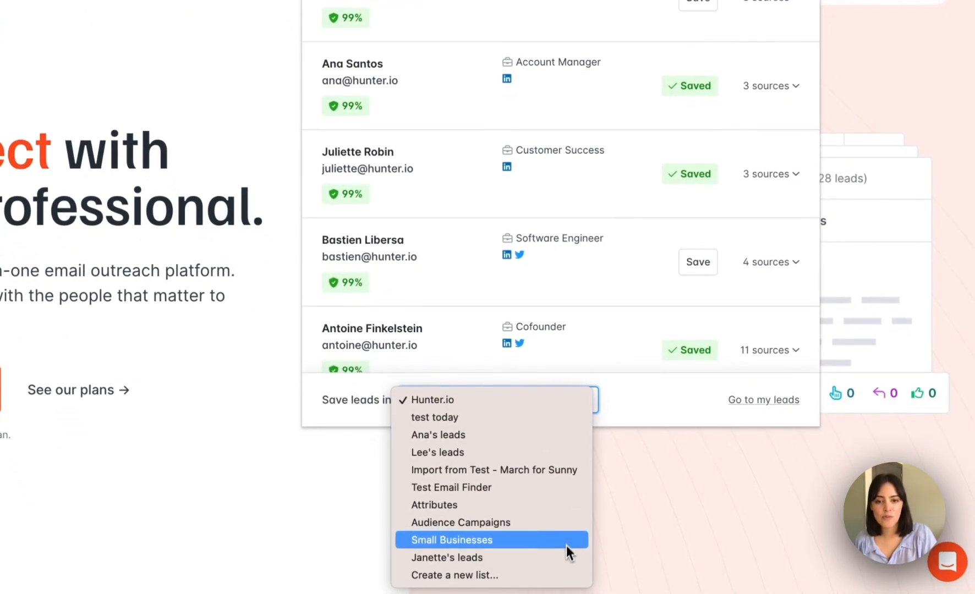
mouse_move(564, 398)
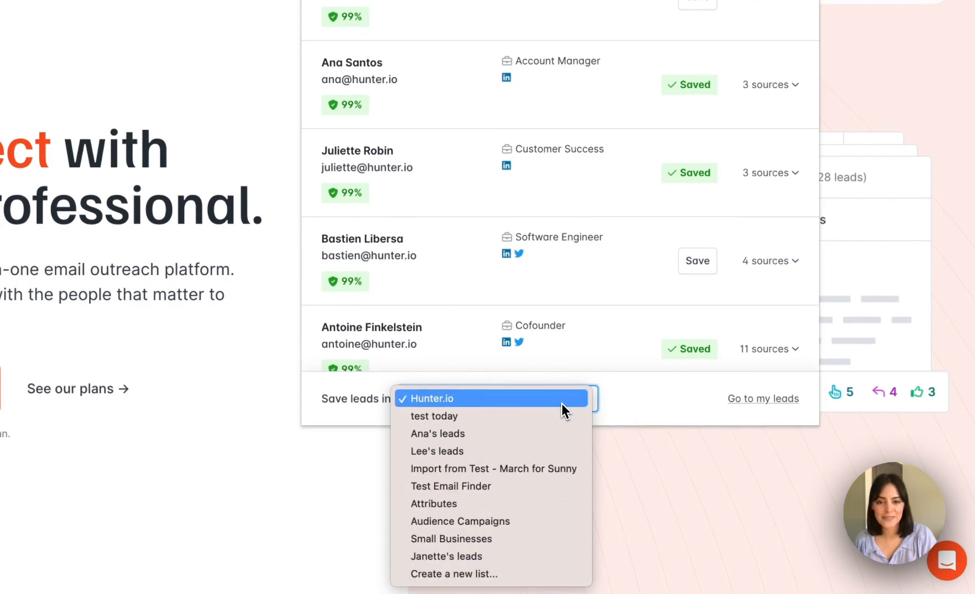
left_click(430, 399)
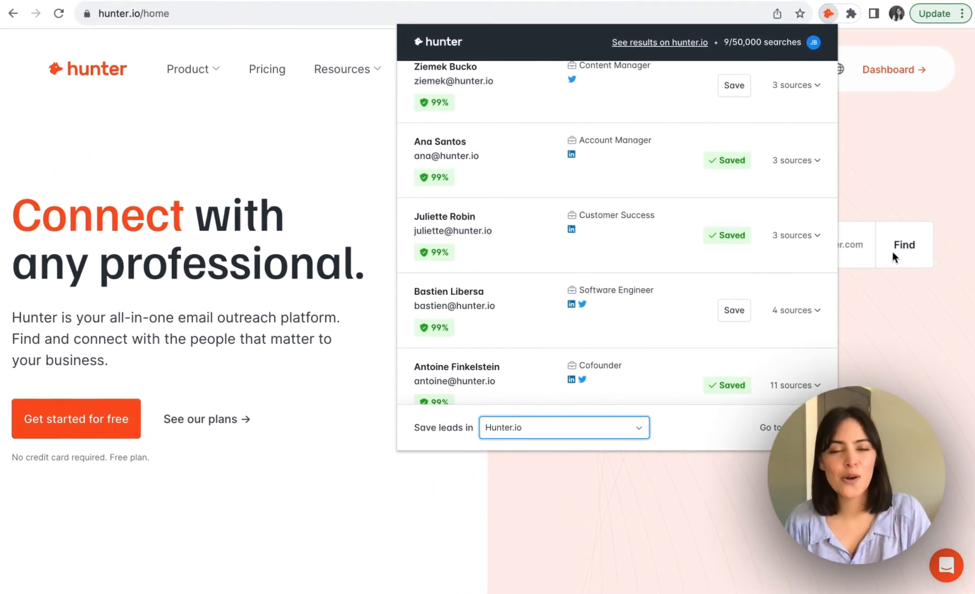
left_click(904, 245)
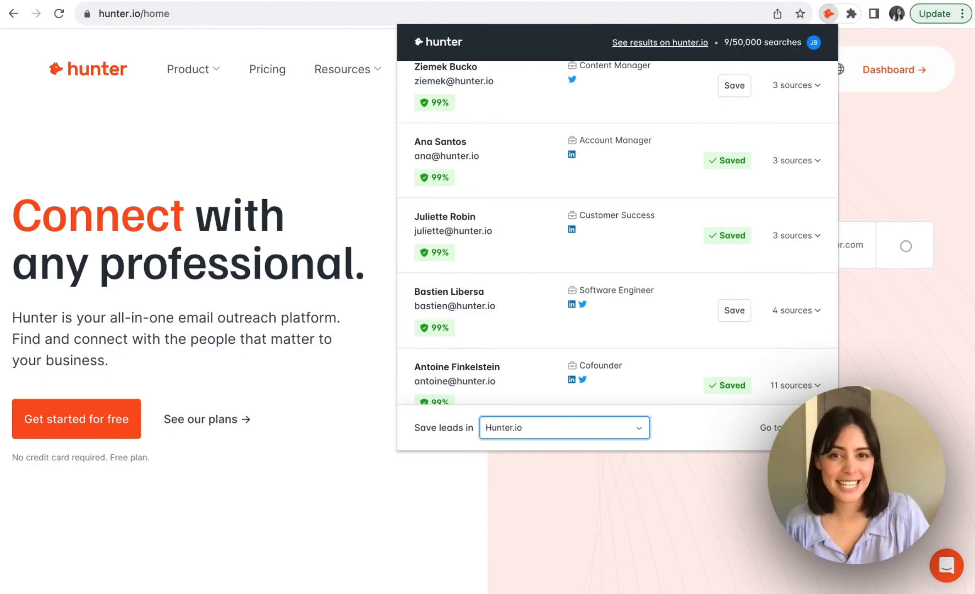